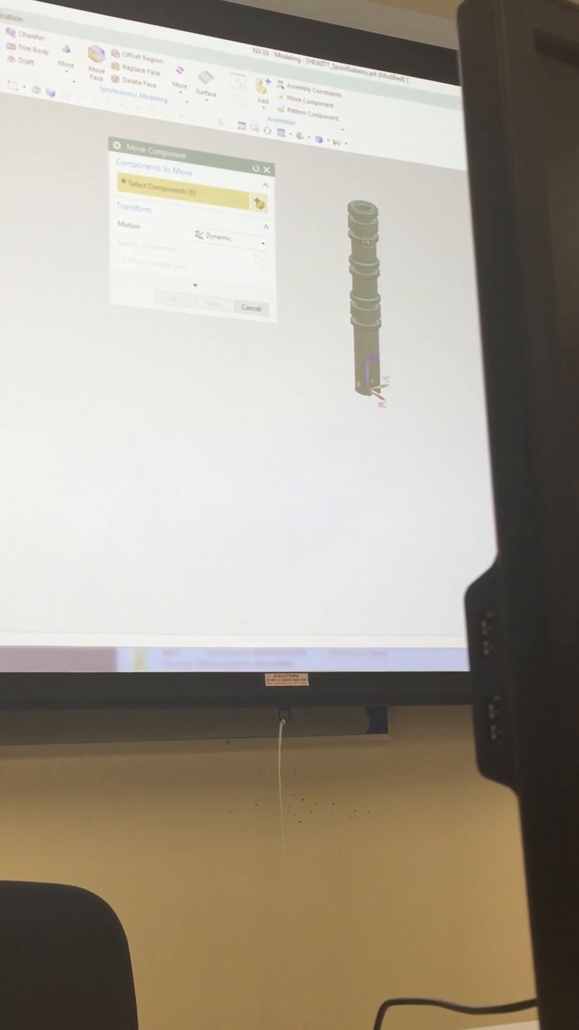
Step: Pick the spool as the component to move, then save the spool subassembly
{"action": "left_click", "coordinate": [361, 295]}
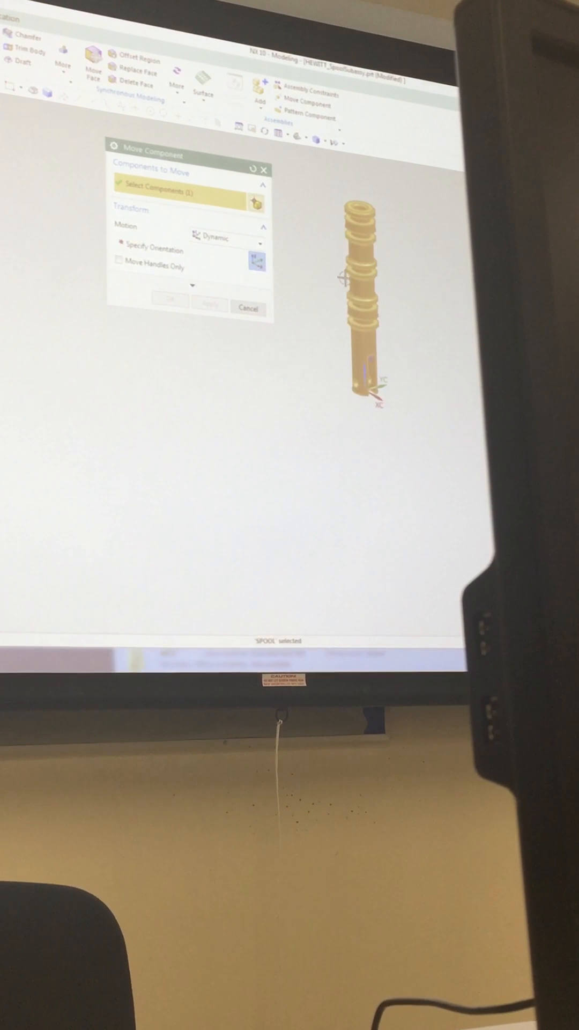
{"action": "left_click", "coordinate": [249, 308]}
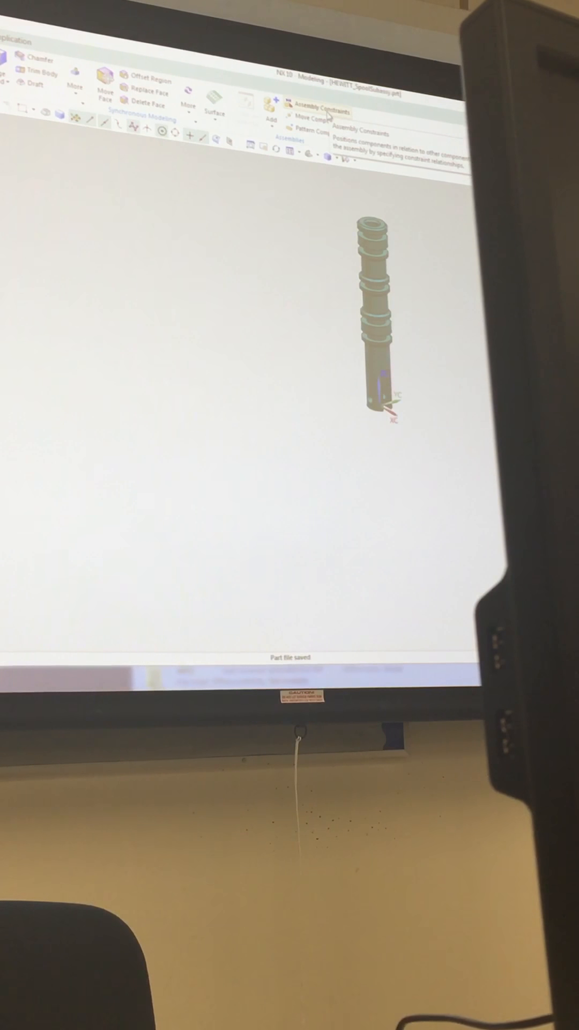
Step: Open Assembly Constraints and set the constraint type to Fix
{"action": "left_click", "coordinate": [322, 109]}
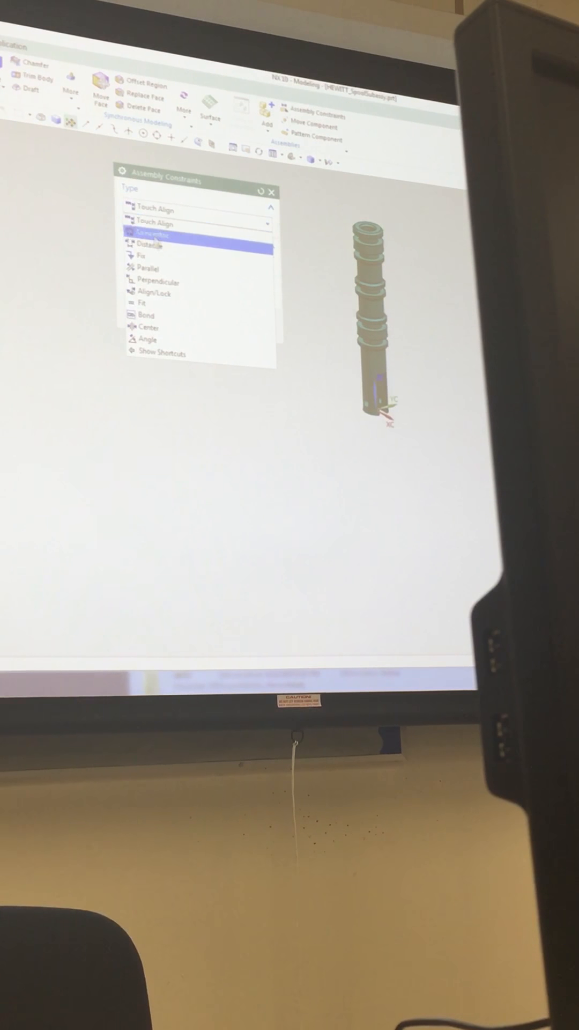
{"action": "left_click", "coordinate": [148, 246]}
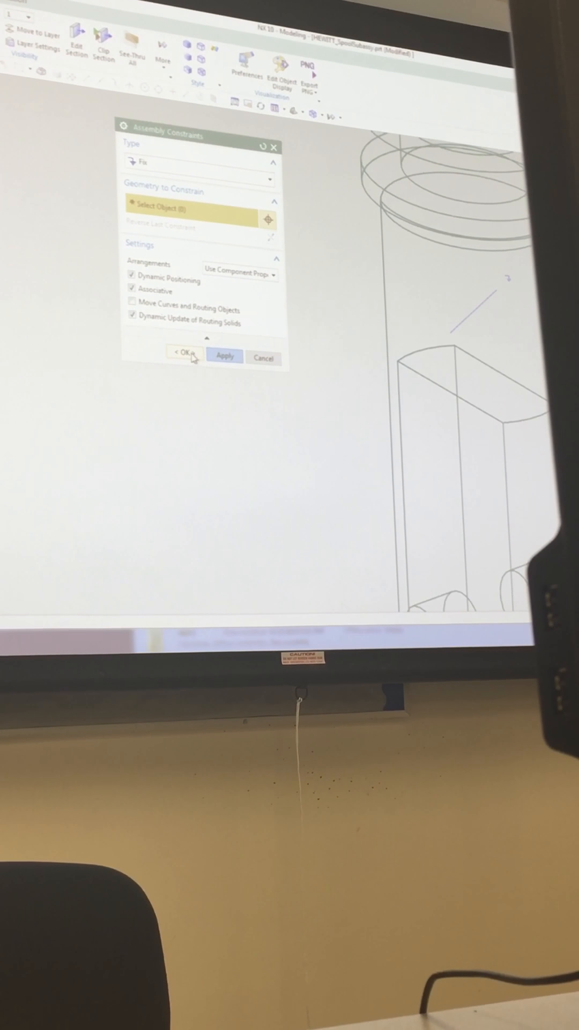
{"action": "left_click", "coordinate": [182, 353]}
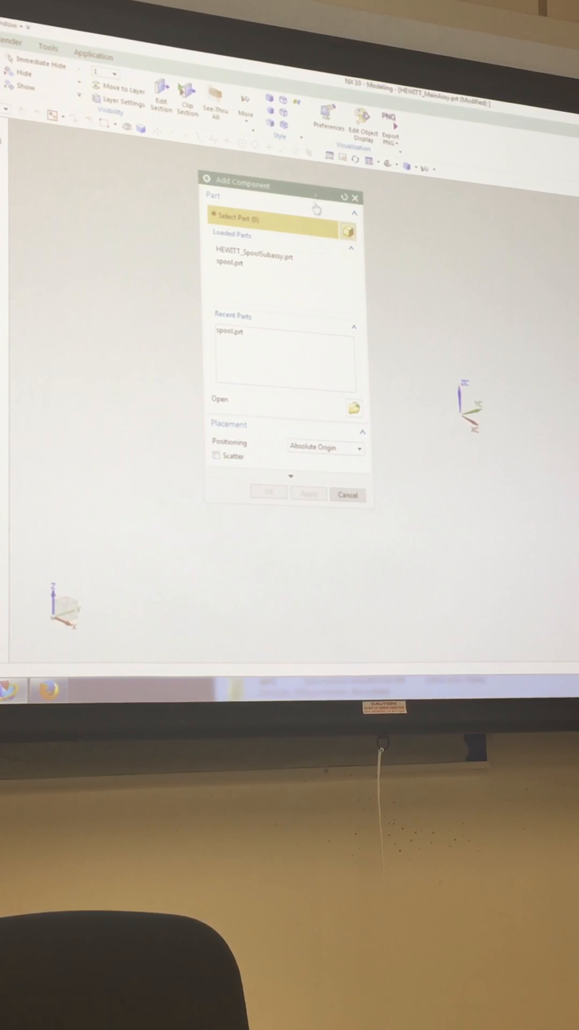
Step: Add block.prt to HEWITT_MainAssy as its first component
{"action": "left_click", "coordinate": [347, 494]}
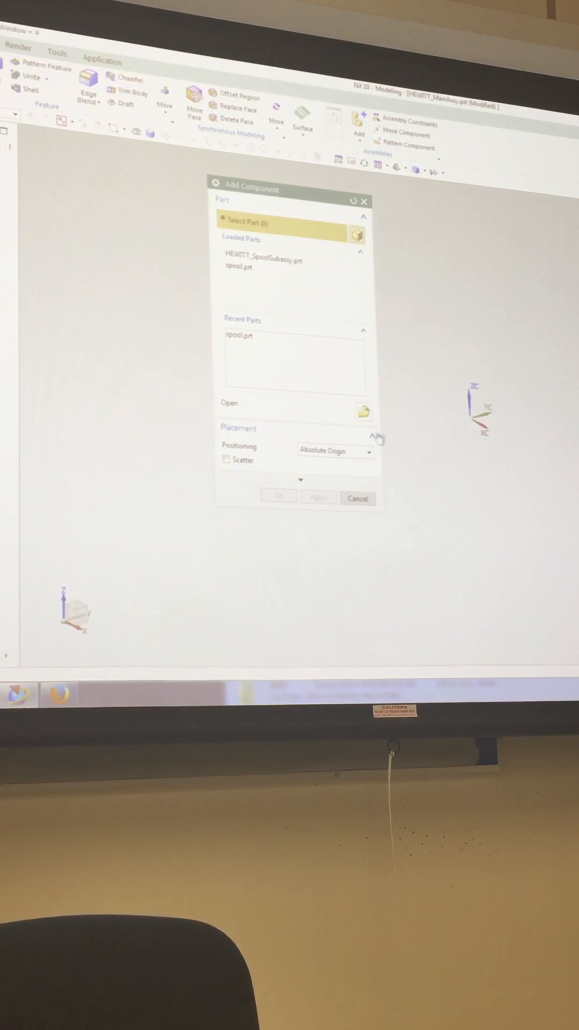
{"action": "left_click", "coordinate": [362, 411]}
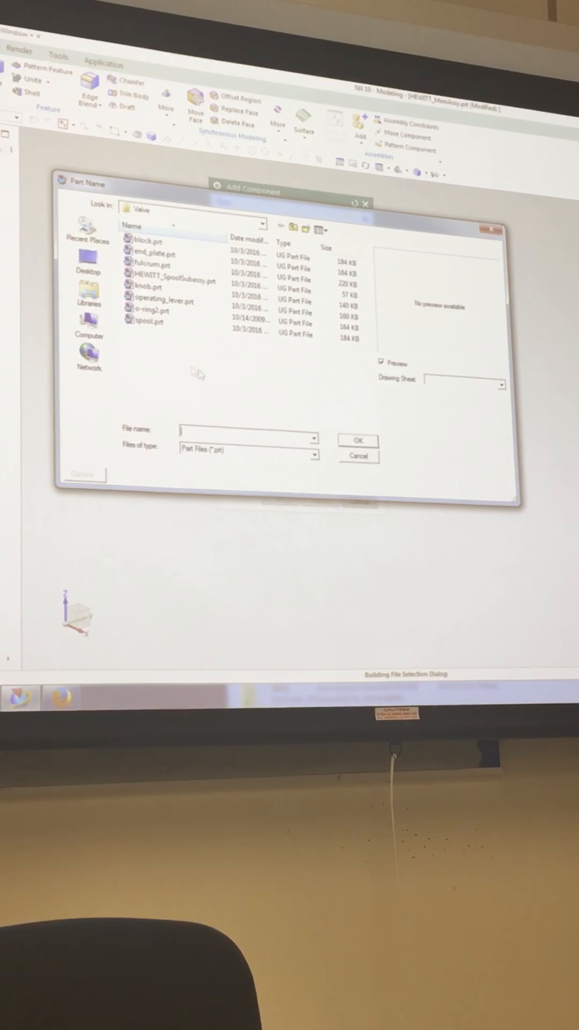
{"action": "left_click", "coordinate": [148, 241]}
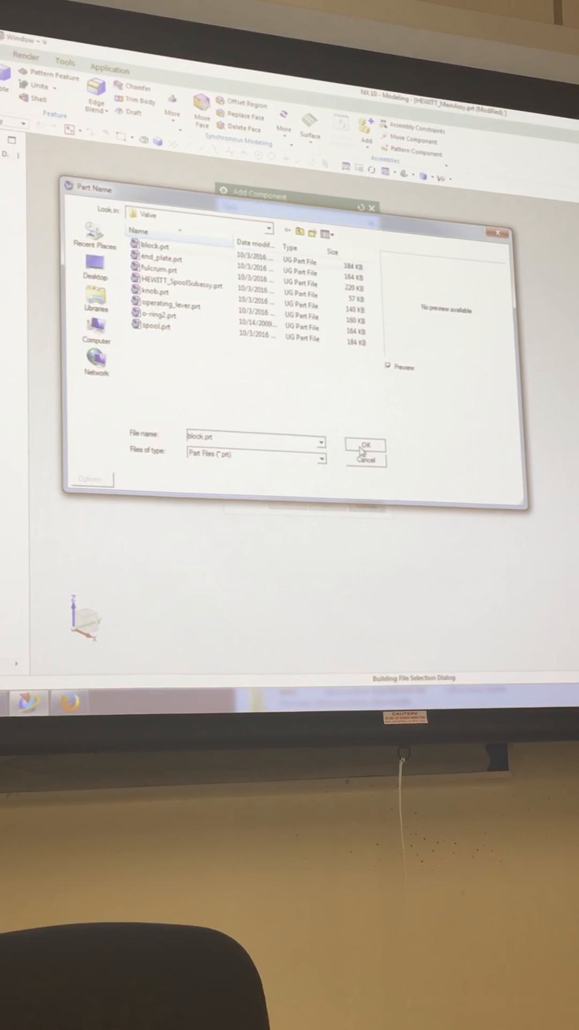
{"action": "left_click", "coordinate": [365, 445]}
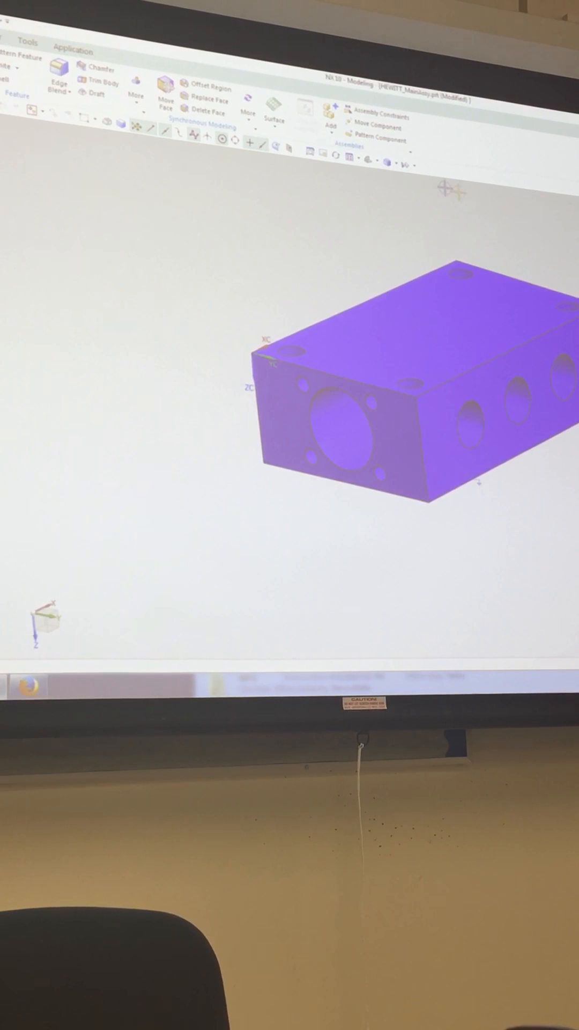
Step: Open end_plate.prt as the next part to add to the assembly
{"action": "left_click", "coordinate": [329, 114]}
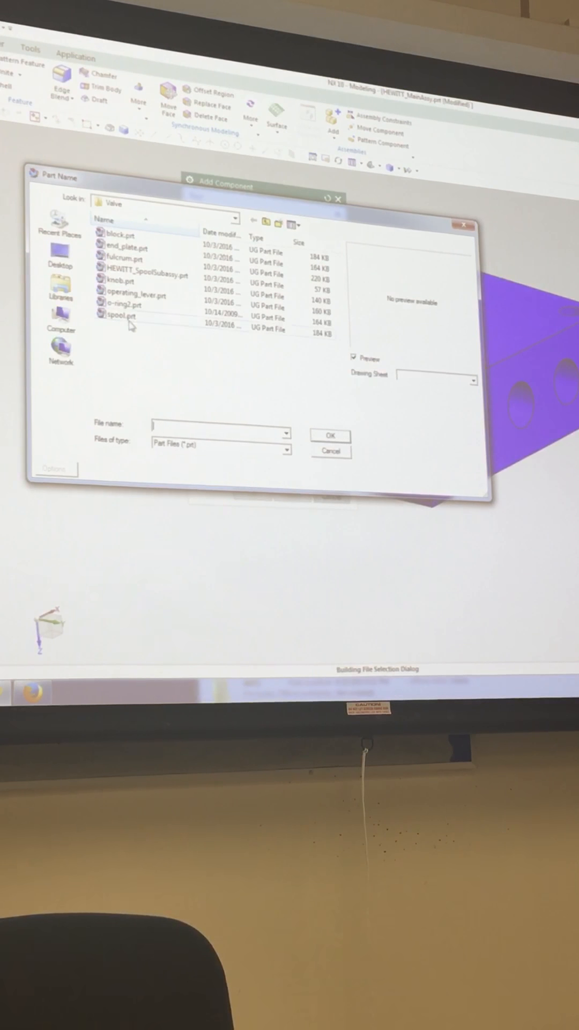
{"action": "left_click", "coordinate": [126, 248]}
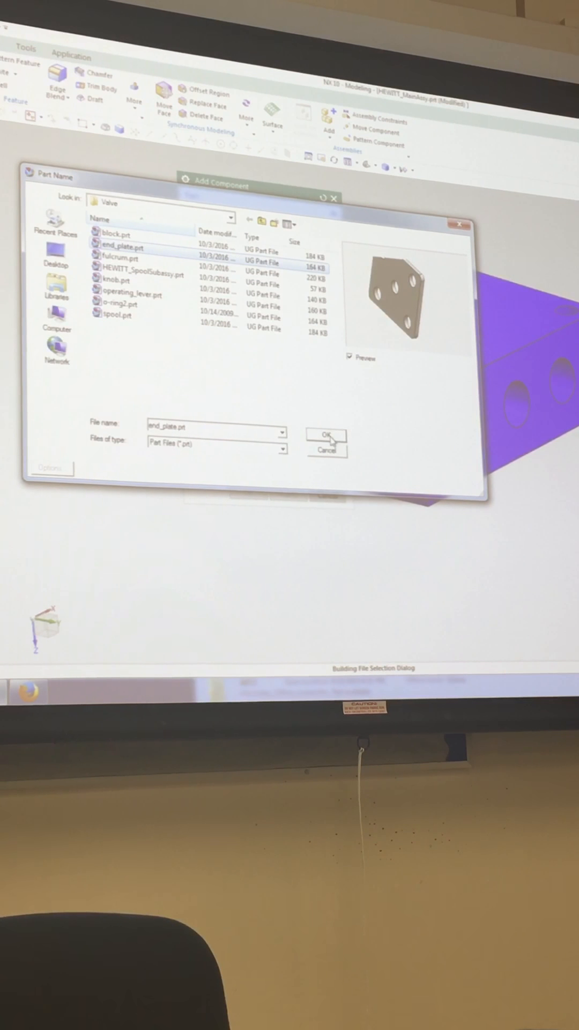
{"action": "left_click", "coordinate": [323, 433]}
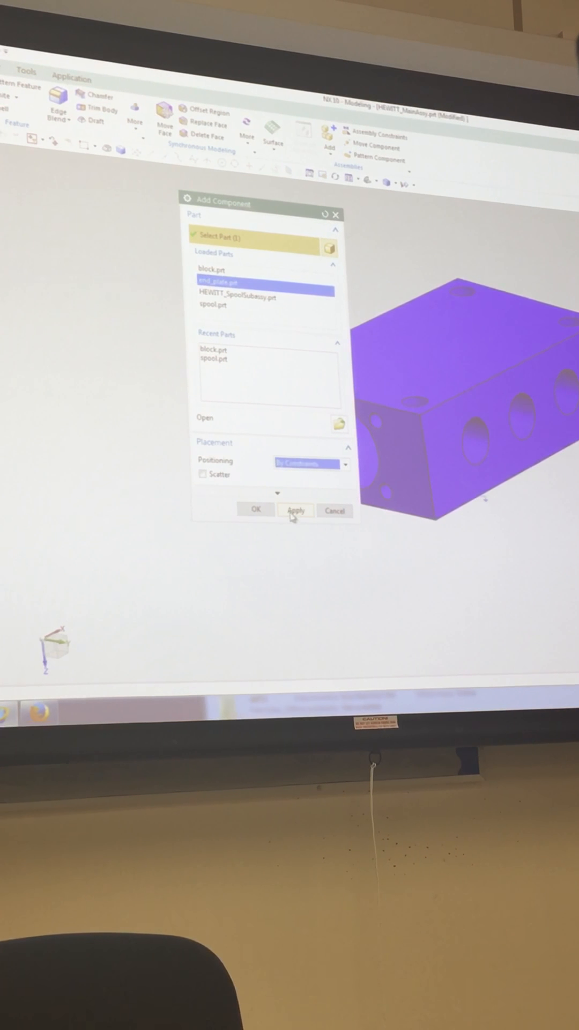
{"action": "left_click", "coordinate": [296, 510]}
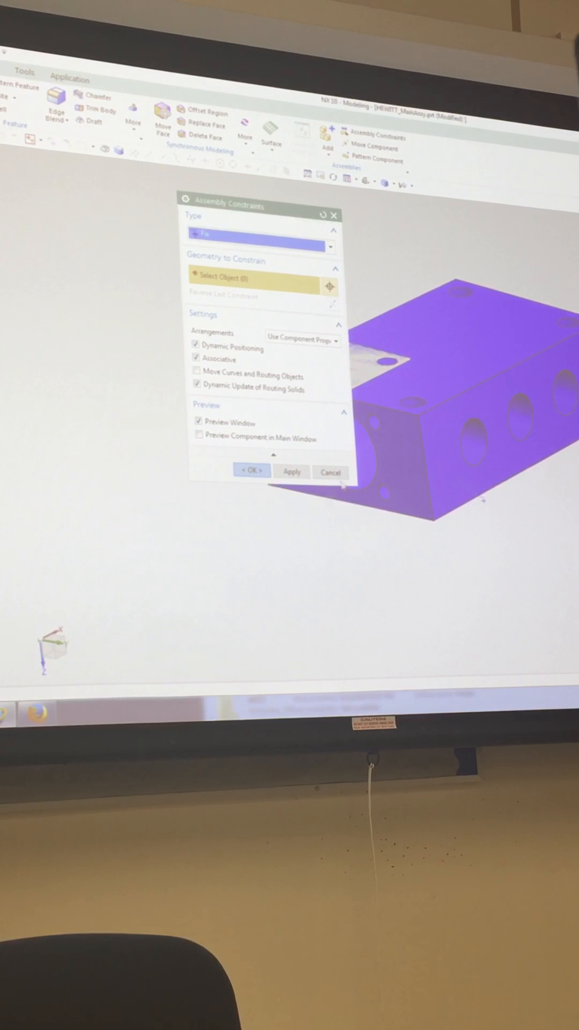
{"action": "left_click", "coordinate": [263, 234]}
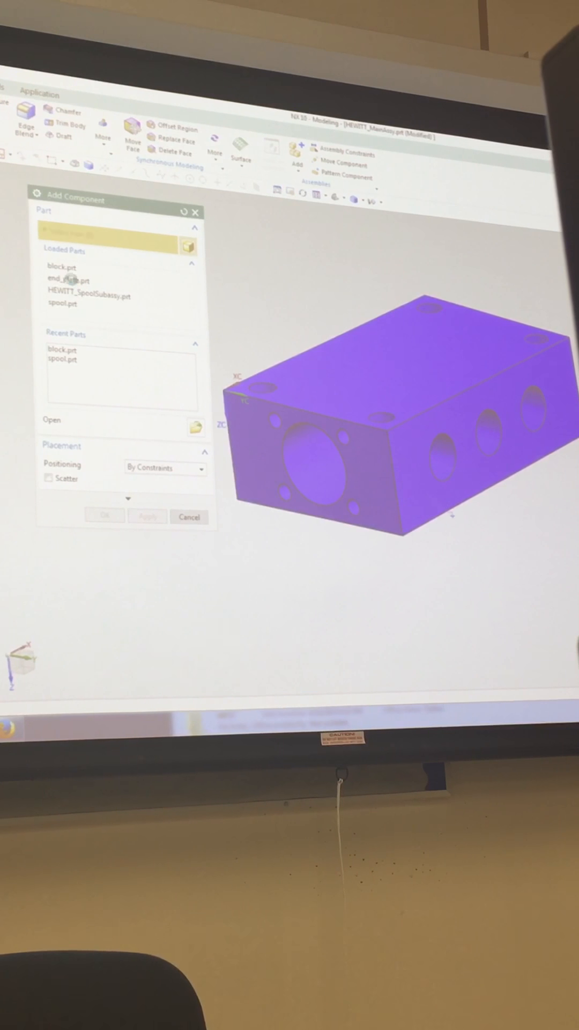
{"action": "left_click", "coordinate": [68, 286]}
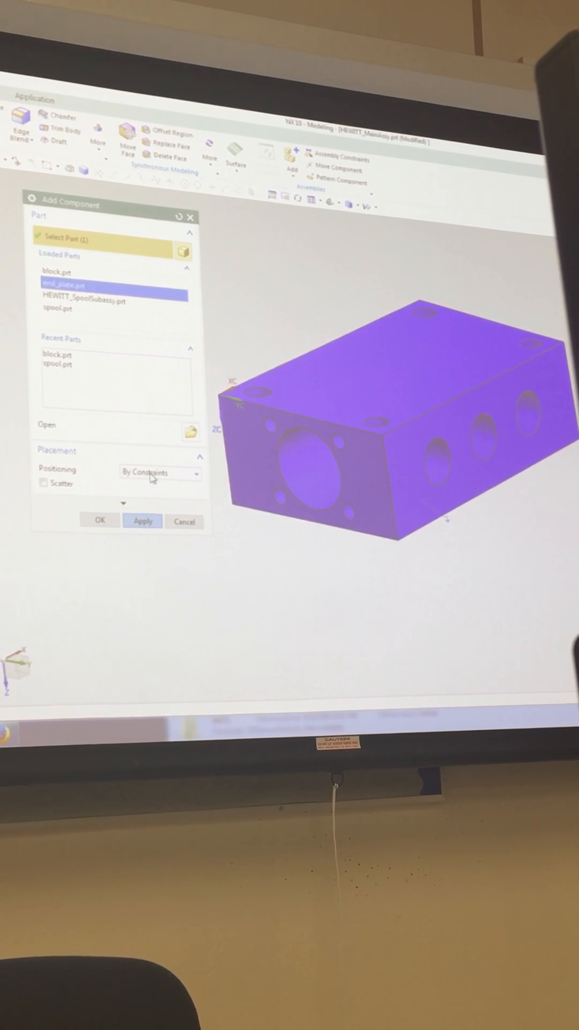
{"action": "left_click", "coordinate": [158, 473]}
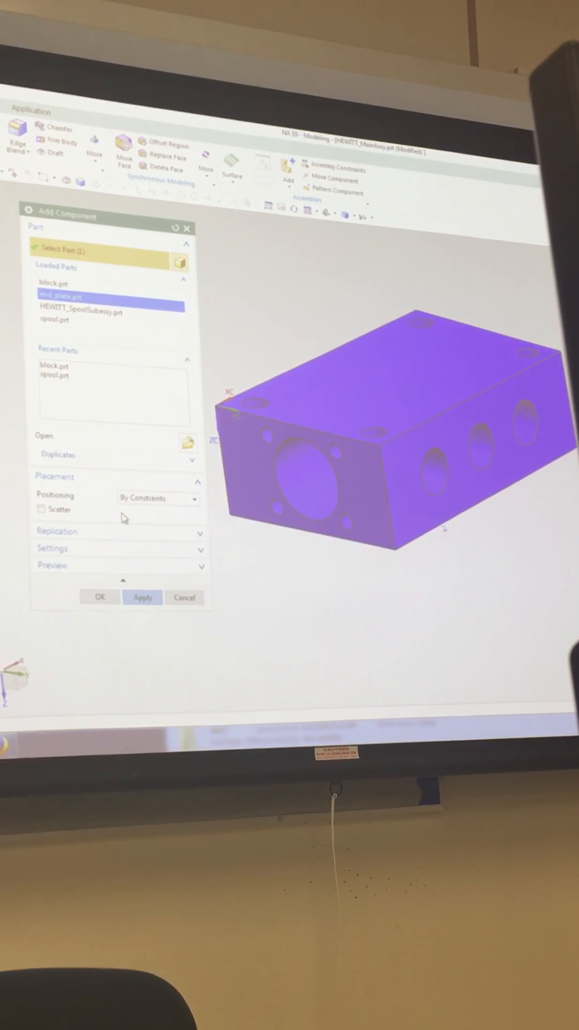
Step: Set the end plate's positioning to By Constraints
{"action": "left_click", "coordinate": [155, 498]}
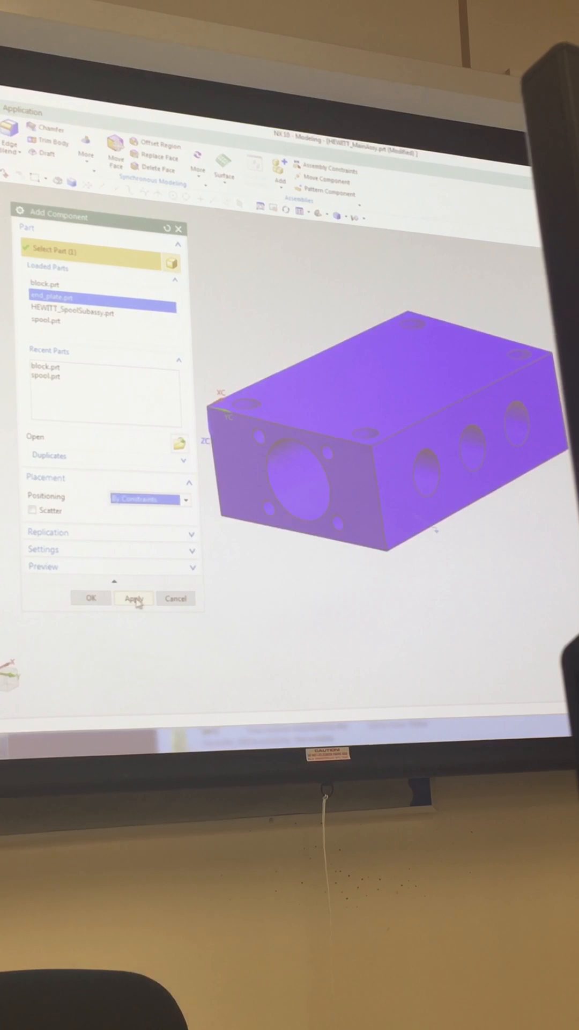
Step: Apply the end plate addition and switch the constraint type to Touch Align
{"action": "left_click", "coordinate": [134, 599]}
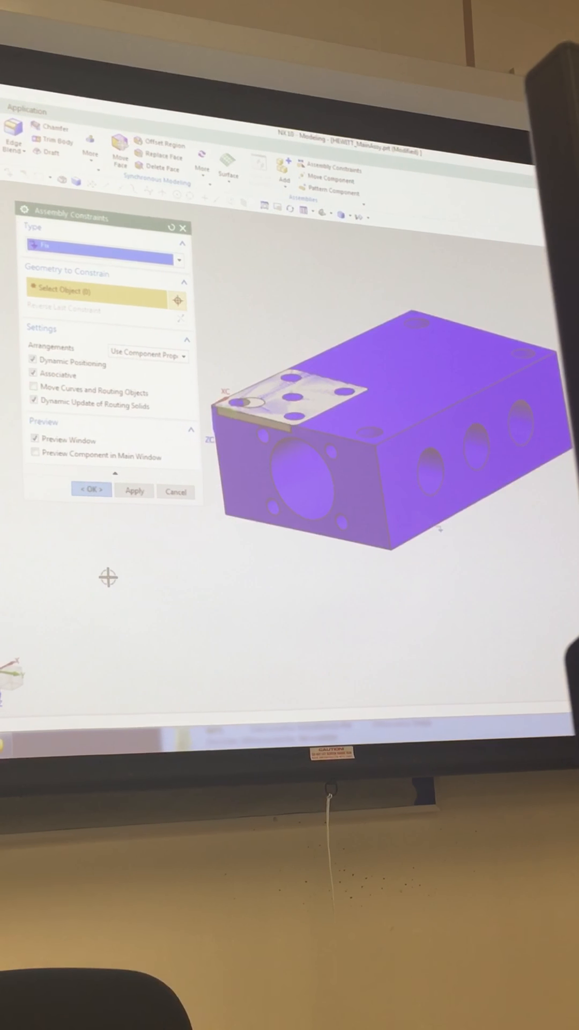
{"action": "left_click", "coordinate": [105, 243]}
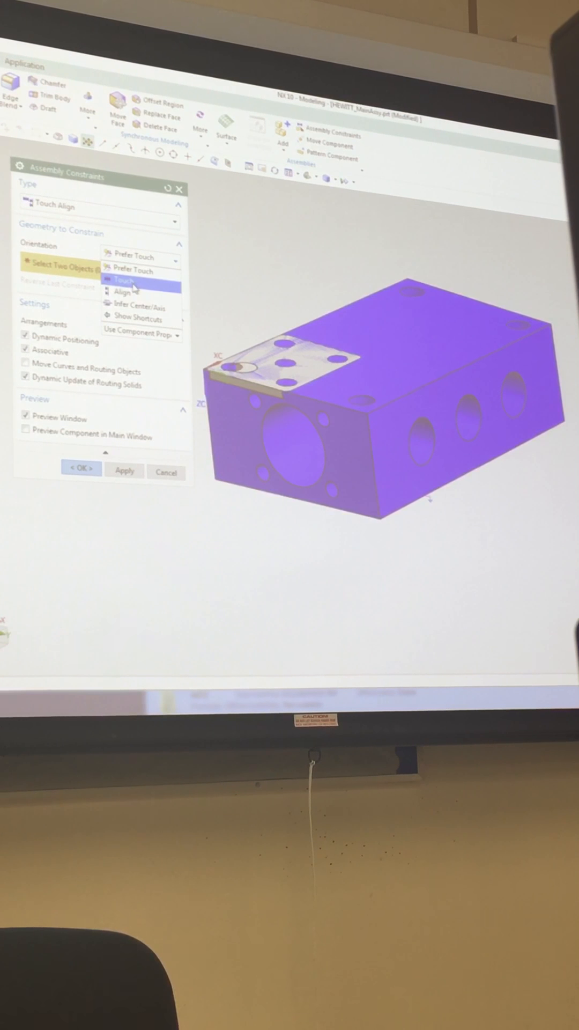
Step: Set orientation to Touch, hide the main-window preview, and leave Assembly Constraints
{"action": "left_click", "coordinate": [123, 278]}
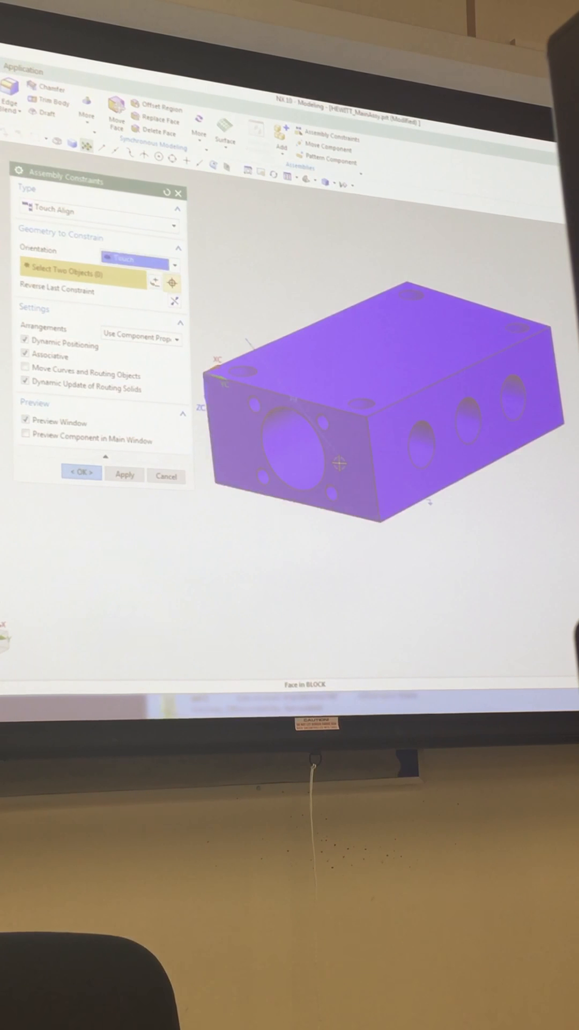
{"action": "scroll", "scroll_direction": "down", "scroll_amount": 3}
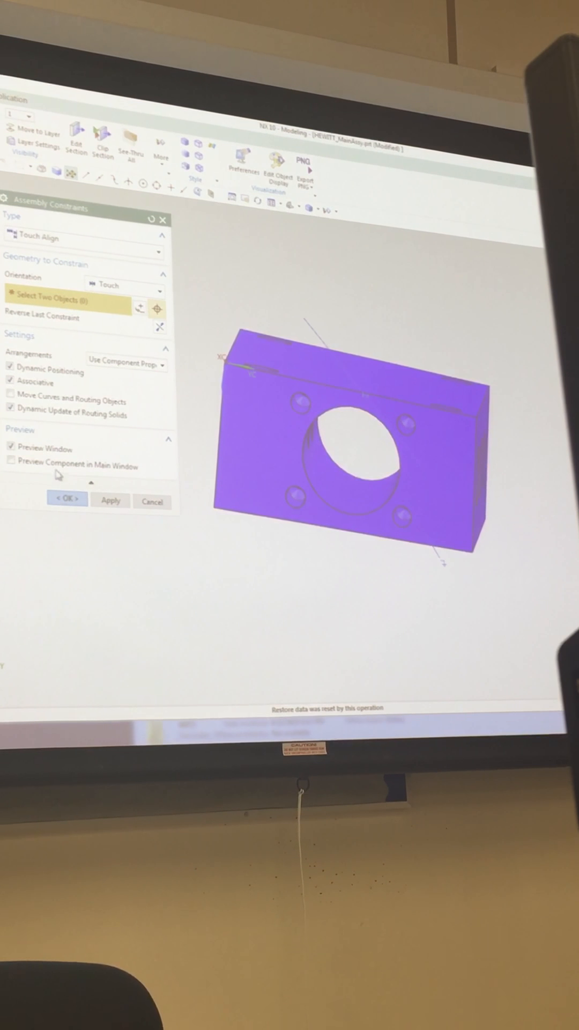
{"action": "left_click", "coordinate": [12, 466]}
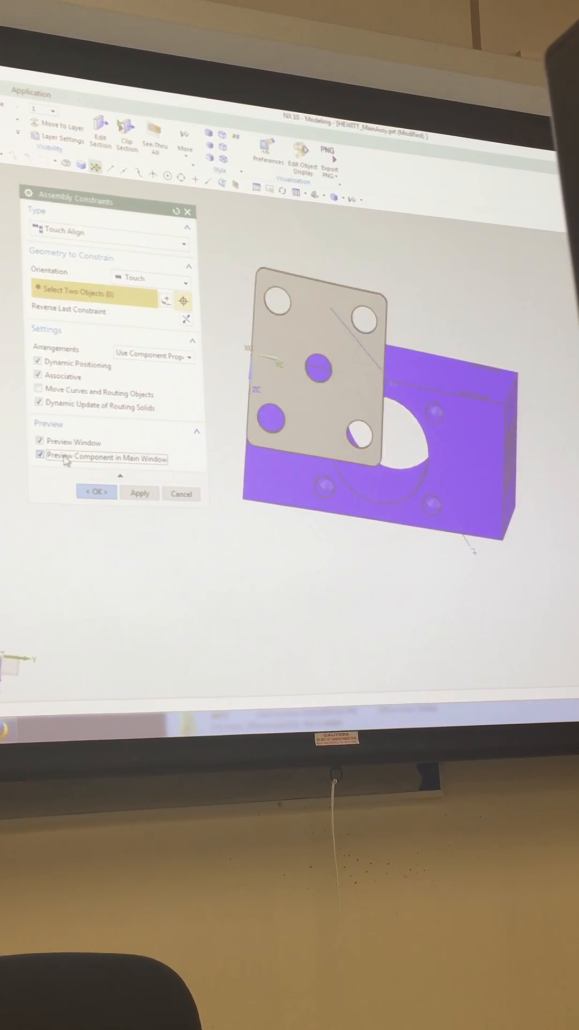
{"action": "left_click", "coordinate": [38, 458]}
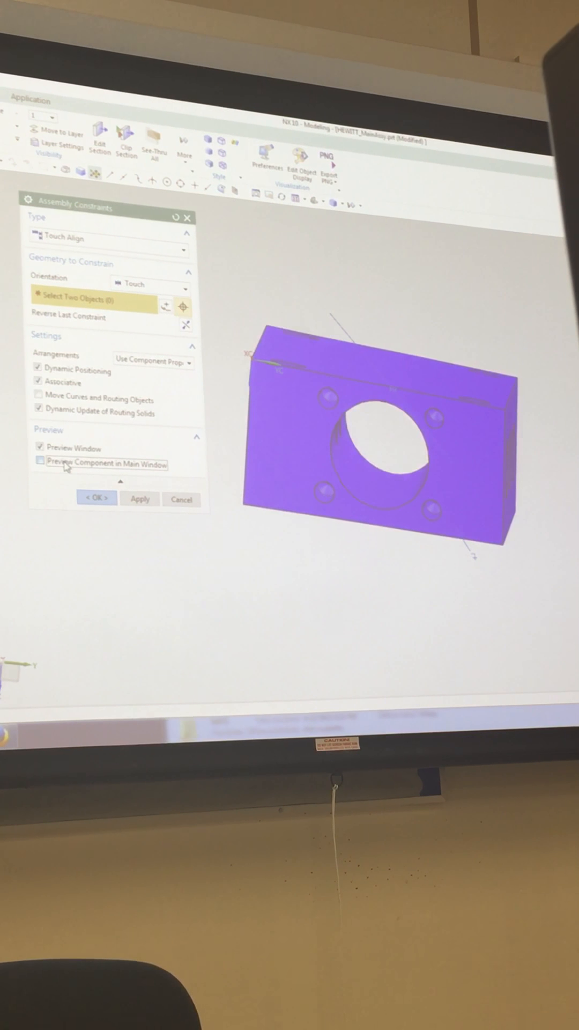
{"action": "left_click", "coordinate": [39, 464]}
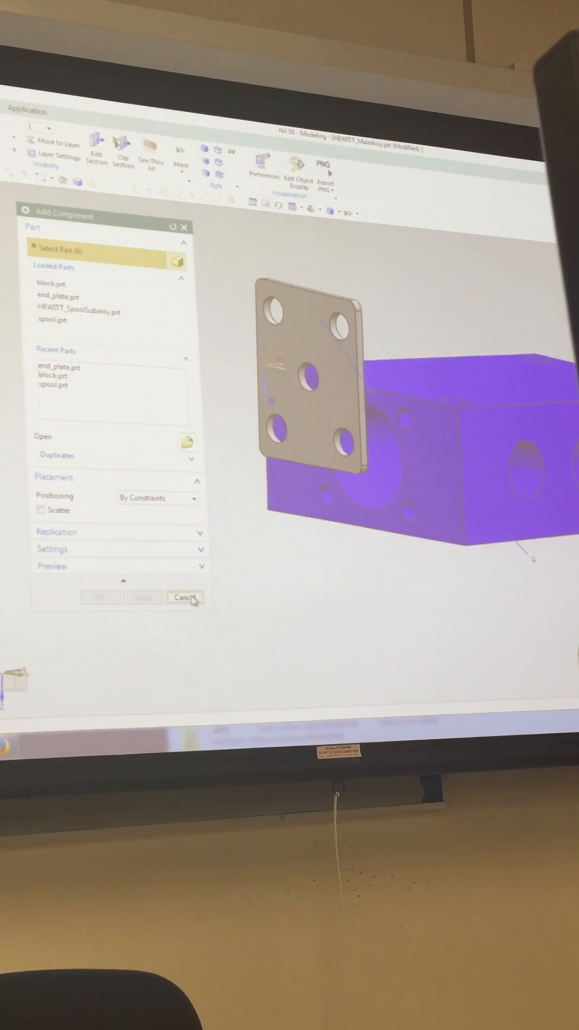
Step: Cancel adding and move the end plate against the block's end face
{"action": "left_click", "coordinate": [184, 597]}
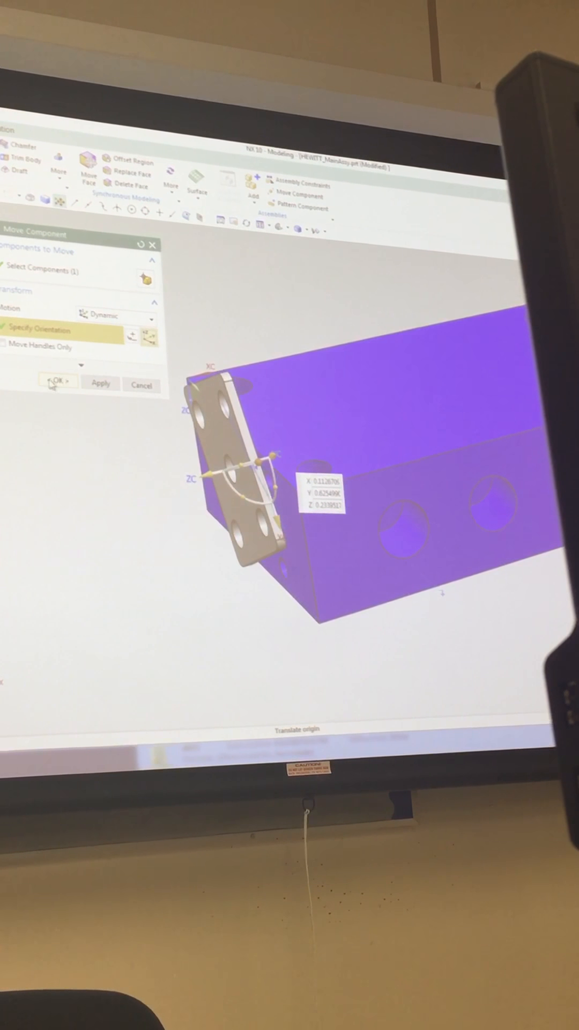
{"action": "left_click", "coordinate": [56, 381]}
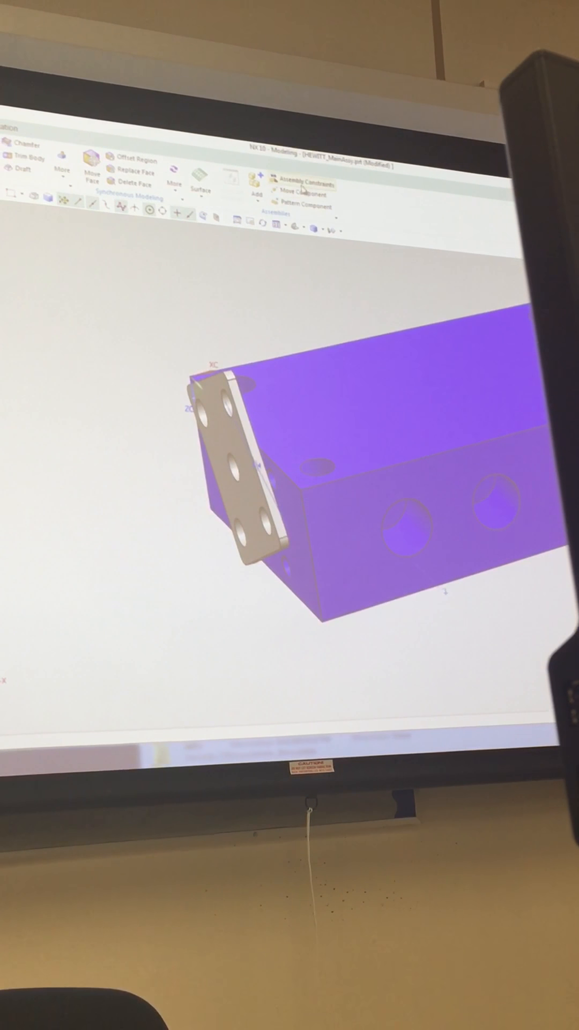
Step: Start an assembly constraint on the end plate with Infer Center/Axis orientation
{"action": "left_click", "coordinate": [304, 178]}
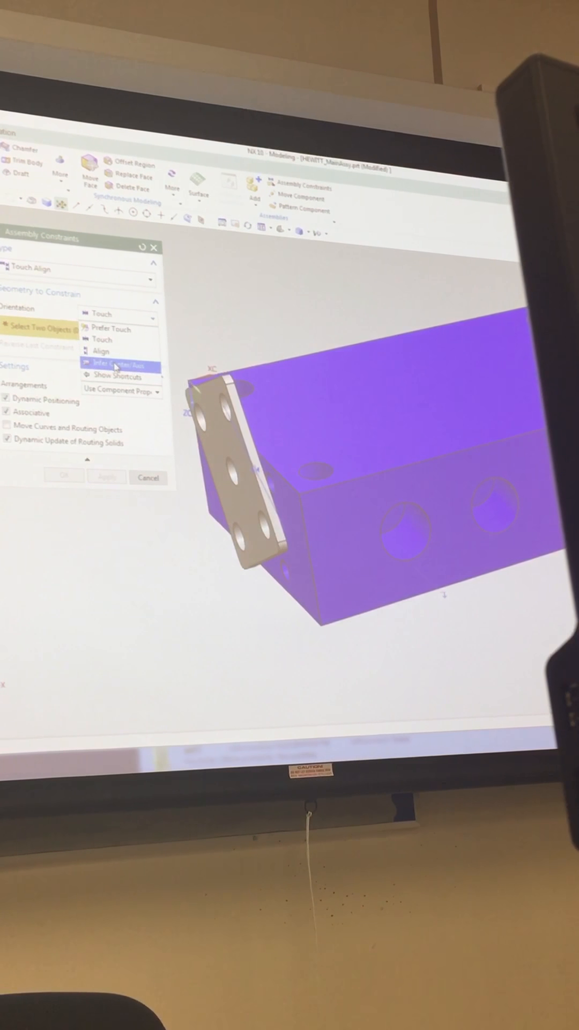
{"action": "left_click", "coordinate": [114, 366]}
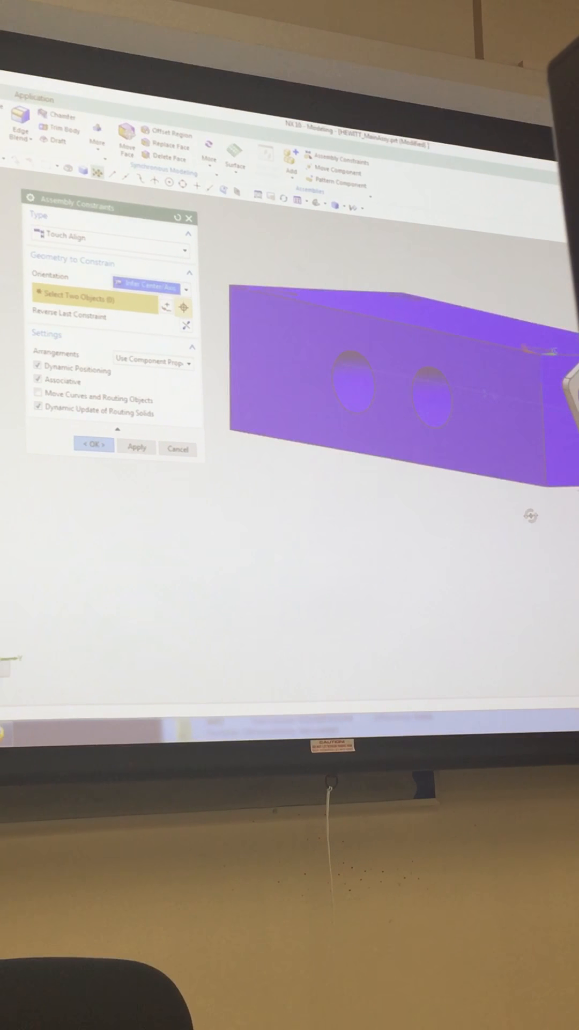
{"action": "left_click", "coordinate": [109, 278]}
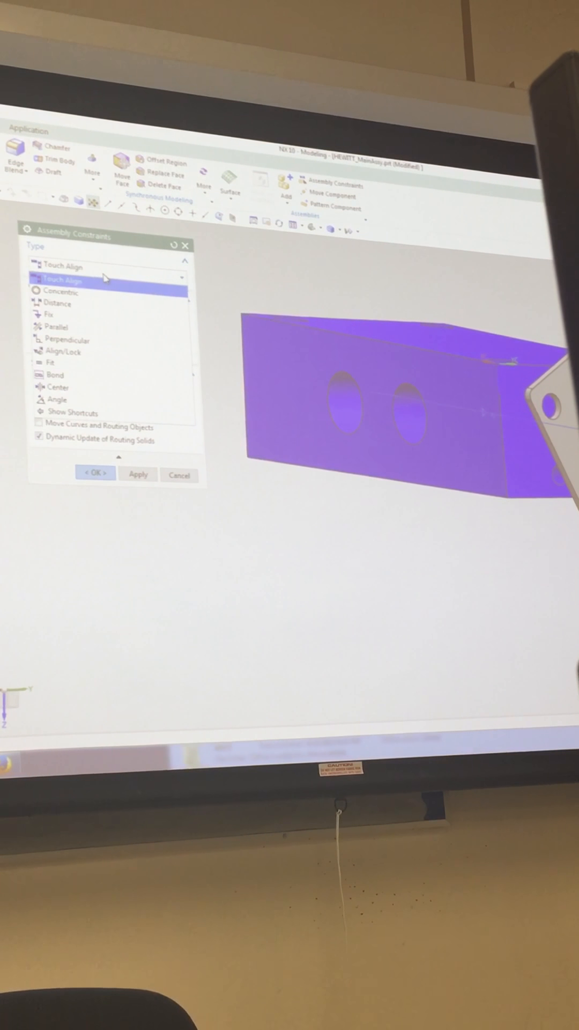
Step: Choose Parallel from the constraint Type list
{"action": "left_click", "coordinate": [60, 325]}
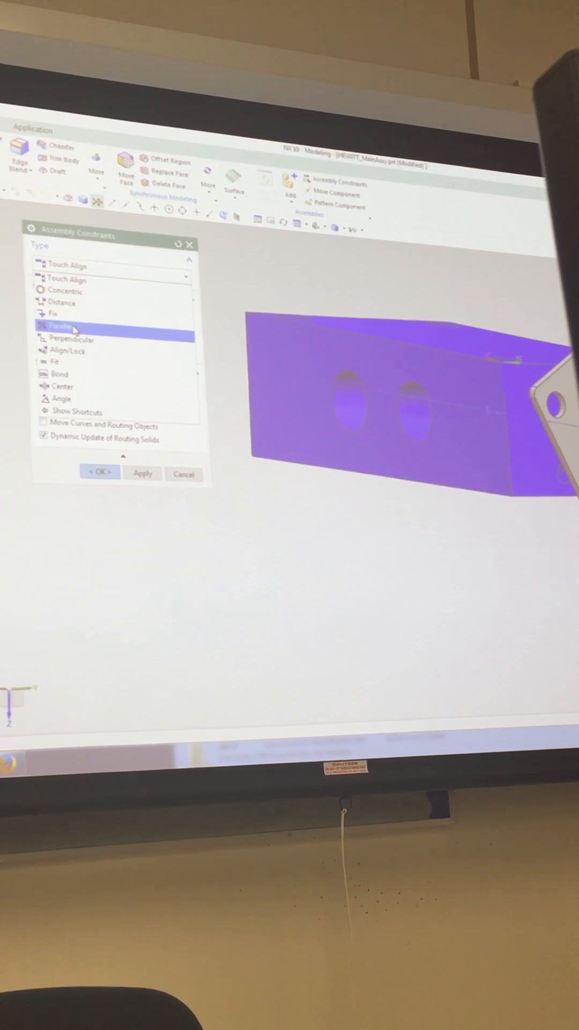
{"action": "left_click", "coordinate": [62, 326]}
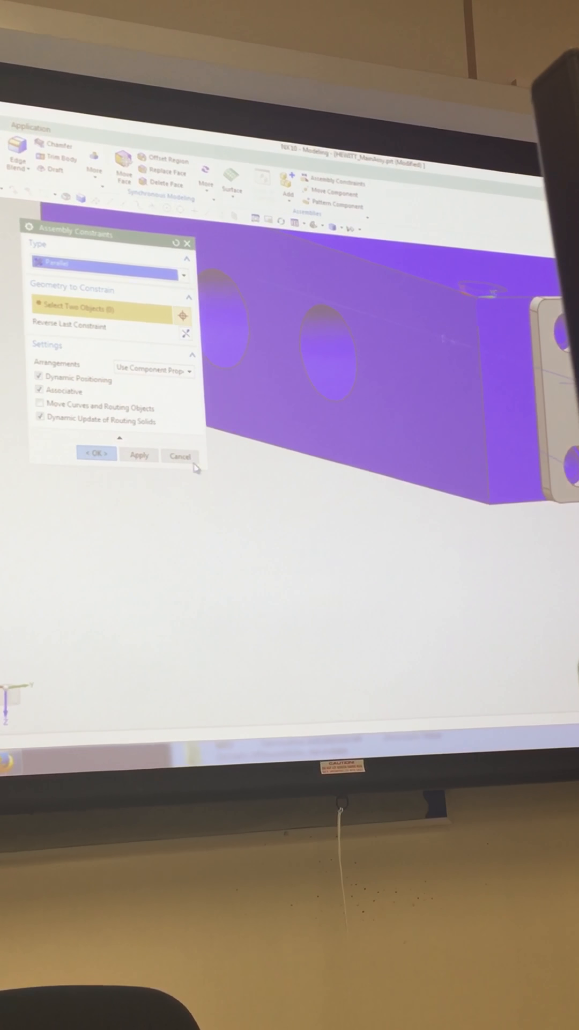
{"action": "left_click", "coordinate": [179, 455]}
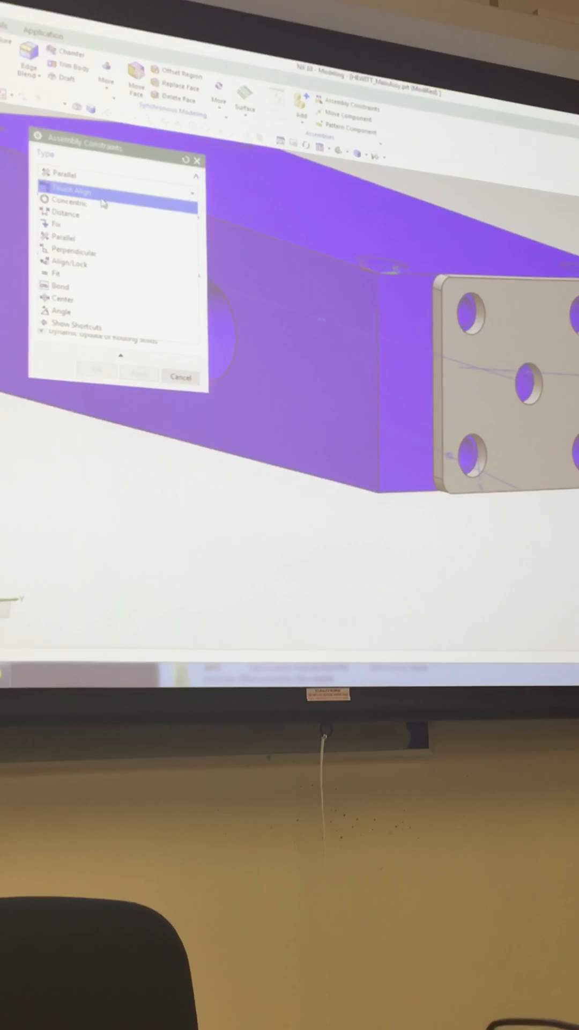
Step: Abandon the pending Concentric constraint and delete the end_plate component from HEWITT_MainAssy
{"action": "left_click", "coordinate": [65, 199]}
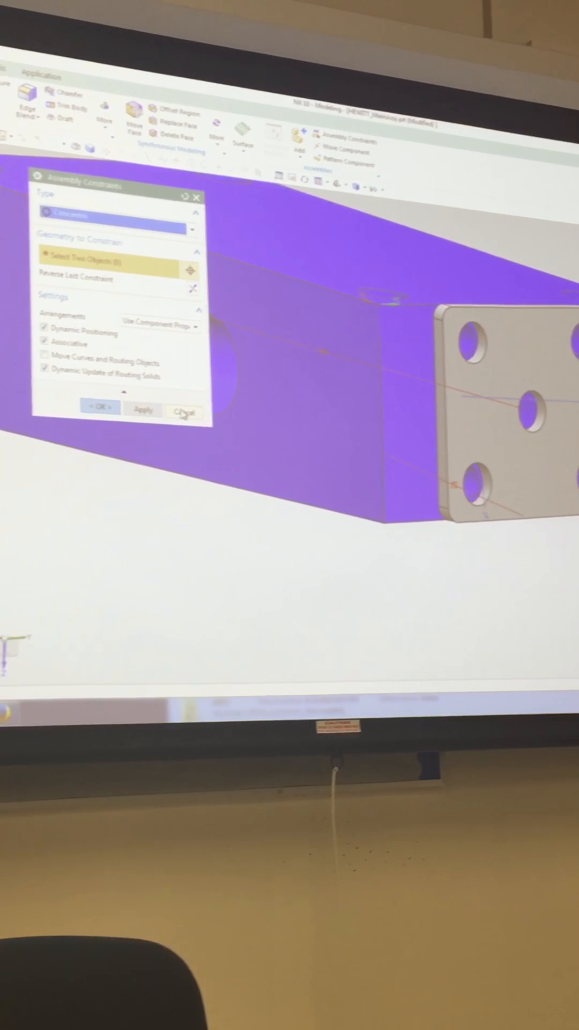
{"action": "left_click", "coordinate": [184, 412]}
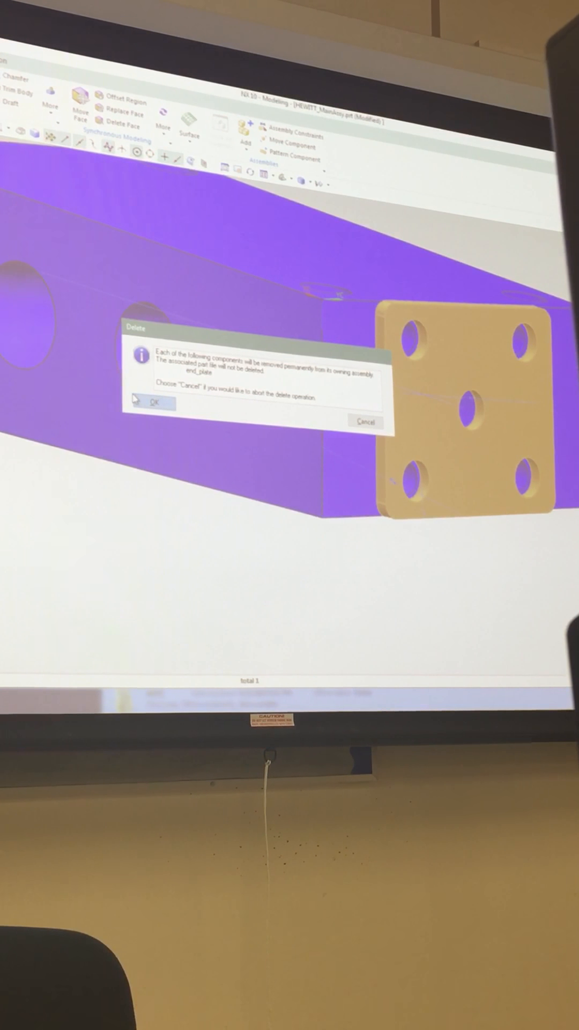
{"action": "left_click", "coordinate": [153, 403]}
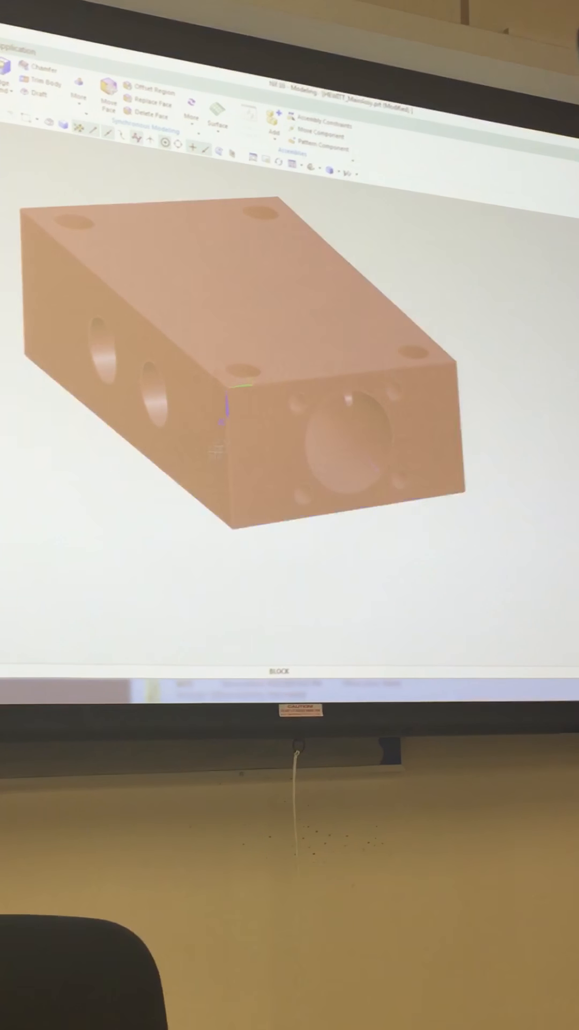
{"action": "left_click", "coordinate": [293, 125]}
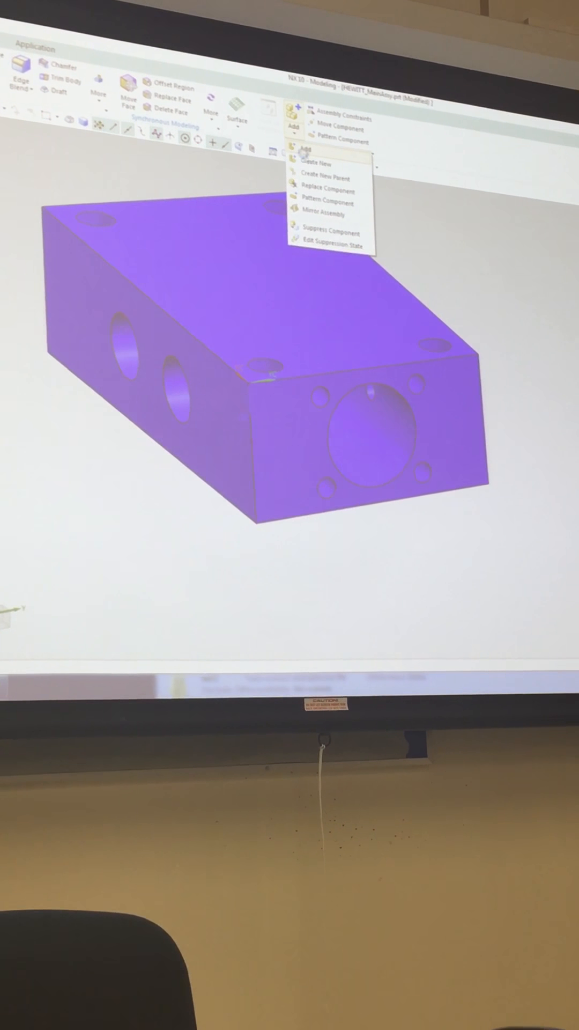
Step: Add end_plate.prt from Loaded Parts back into HEWITT_MainAssy
{"action": "left_click", "coordinate": [319, 160]}
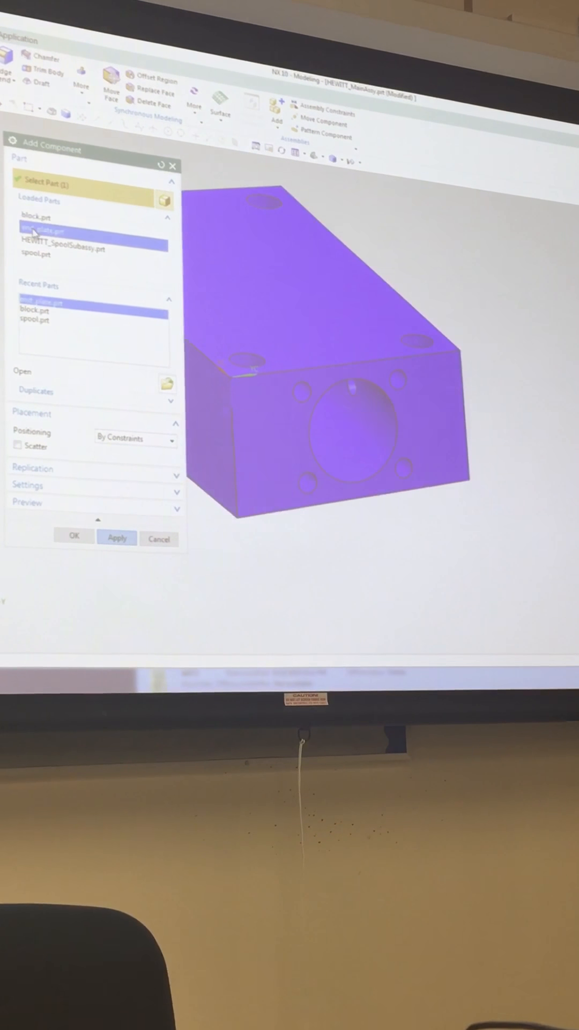
{"action": "left_click", "coordinate": [134, 438]}
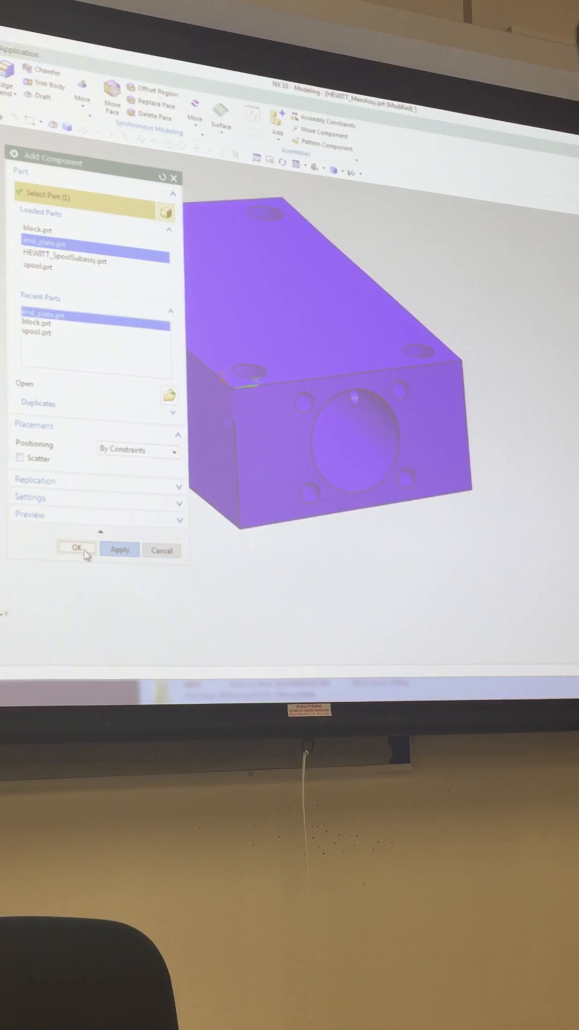
{"action": "left_click", "coordinate": [76, 548]}
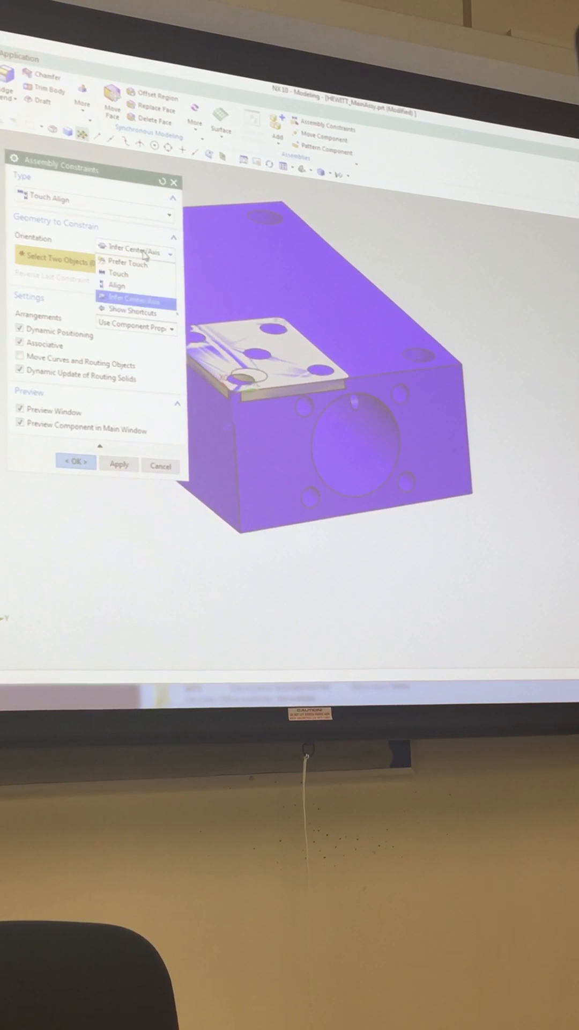
Step: Set the end plate constraint orientation to Touch, then change its type to Parallel
{"action": "left_click", "coordinate": [118, 273]}
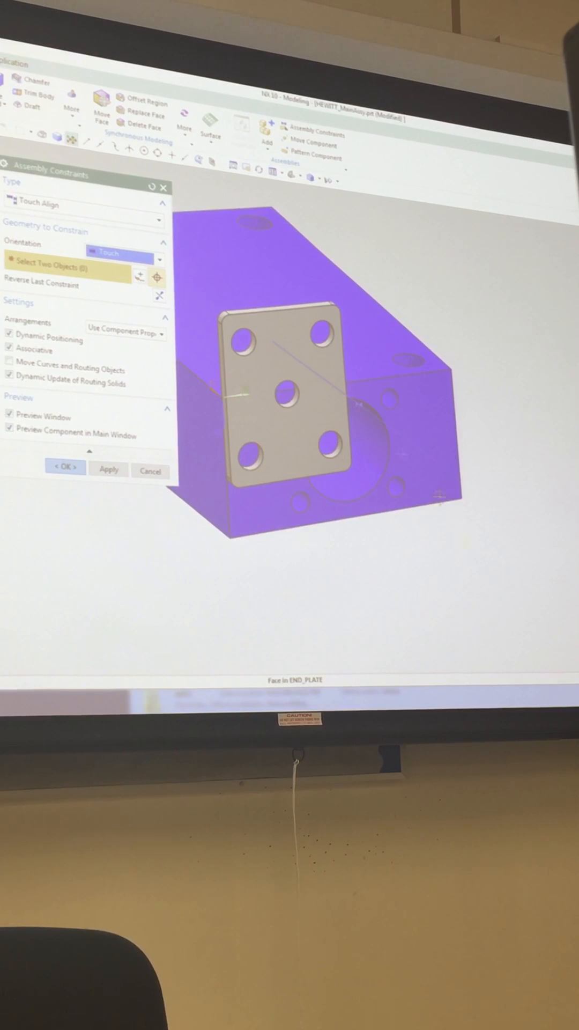
{"action": "left_click", "coordinate": [122, 254]}
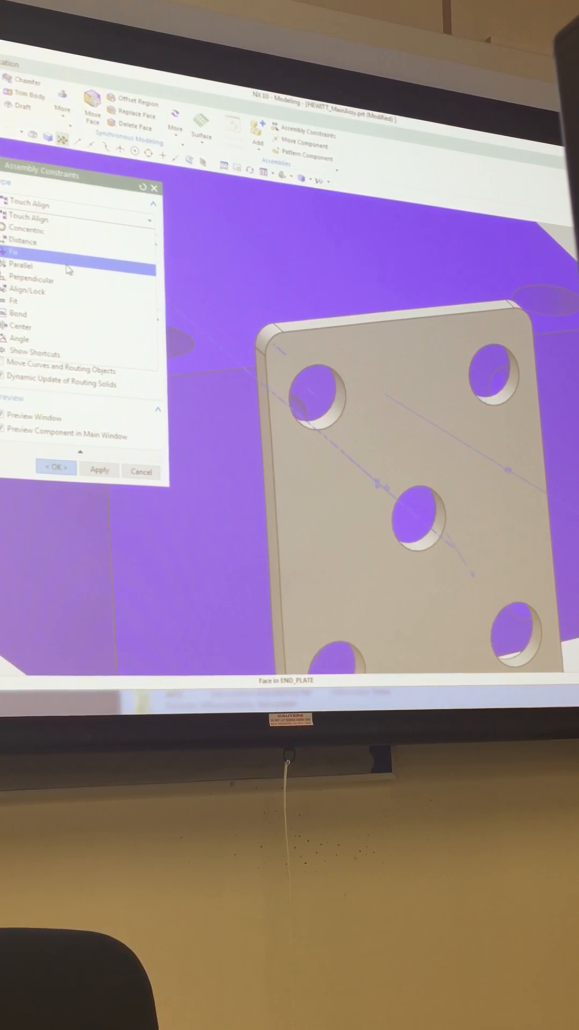
{"action": "left_click", "coordinate": [23, 264]}
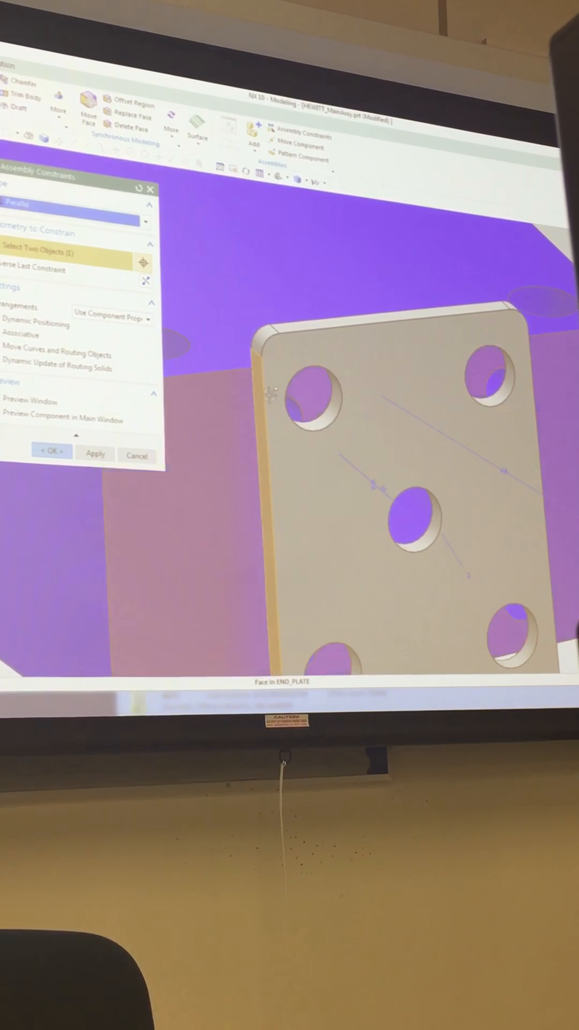